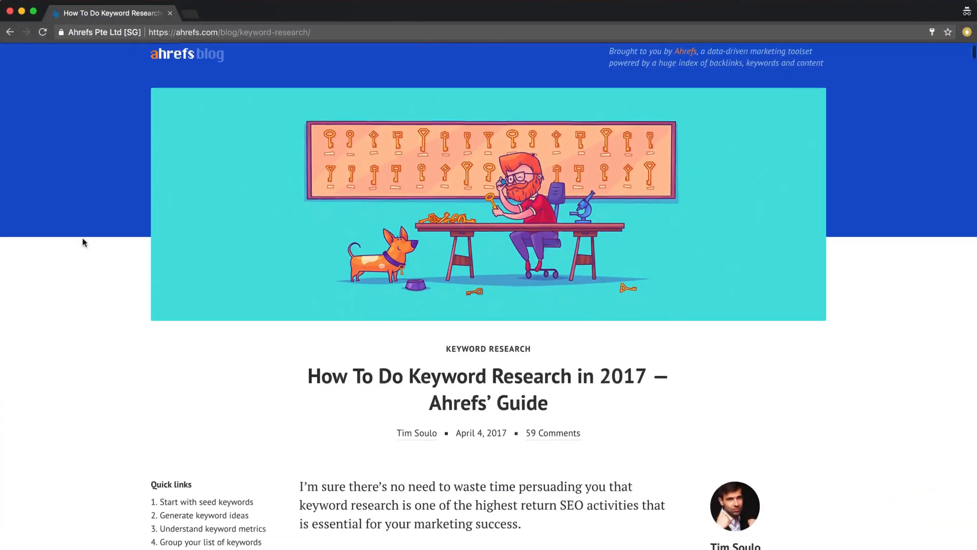
Scroll through Ahrefs' keyword research guide, then down Moz's guide to its long-tail keyword demand section.
scroll(down, 3)
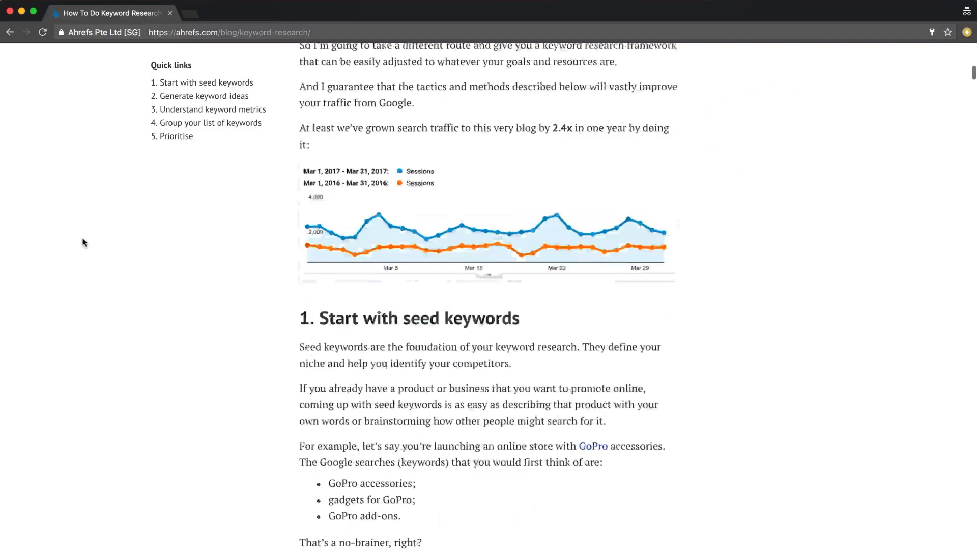
scroll(down, 3)
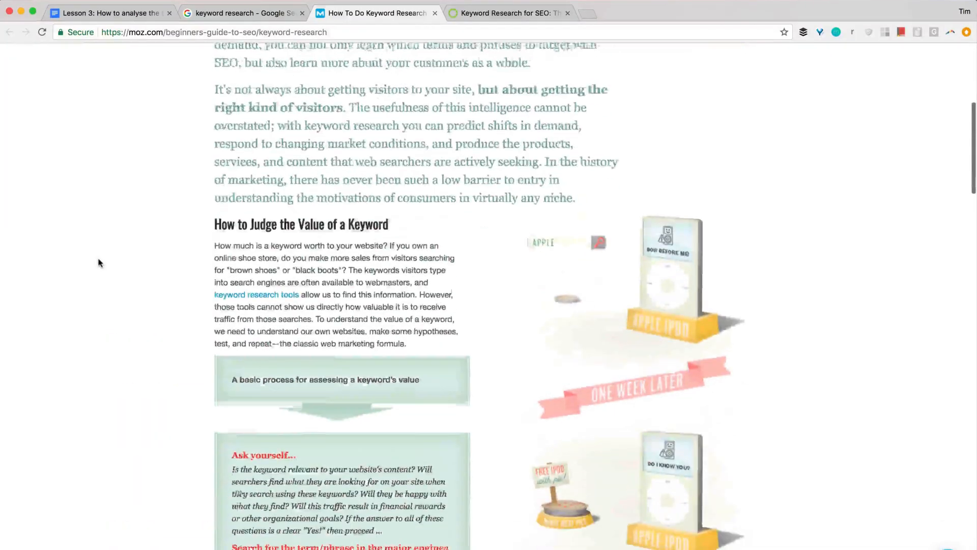
scroll(down, 3)
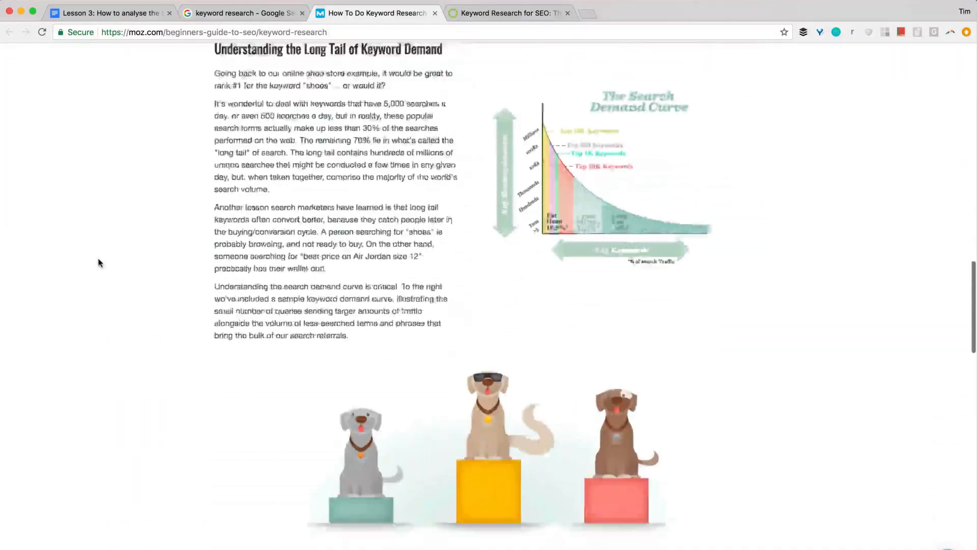
scroll(down, 3)
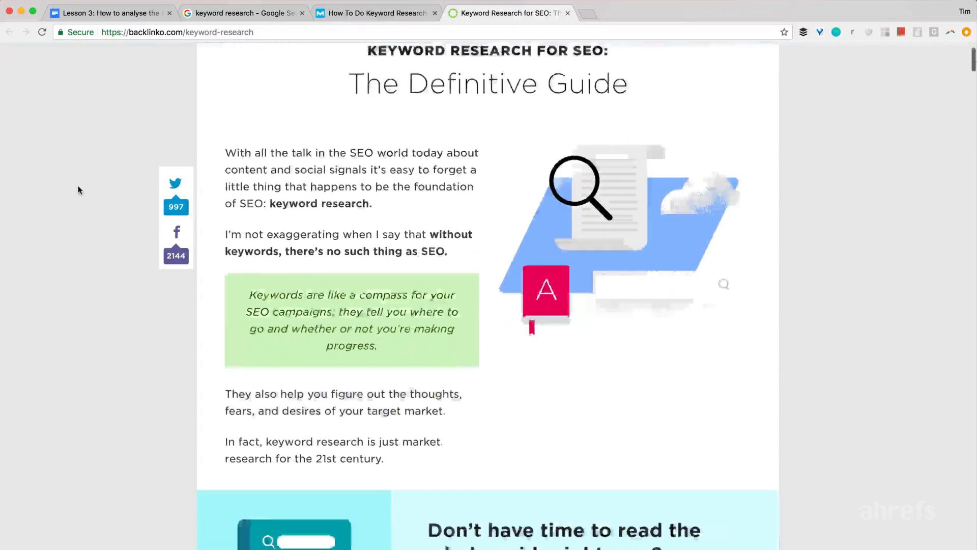
Scroll down Backlinko's Keyword Research for SEO guide to its chapter list.
scroll(down, 3)
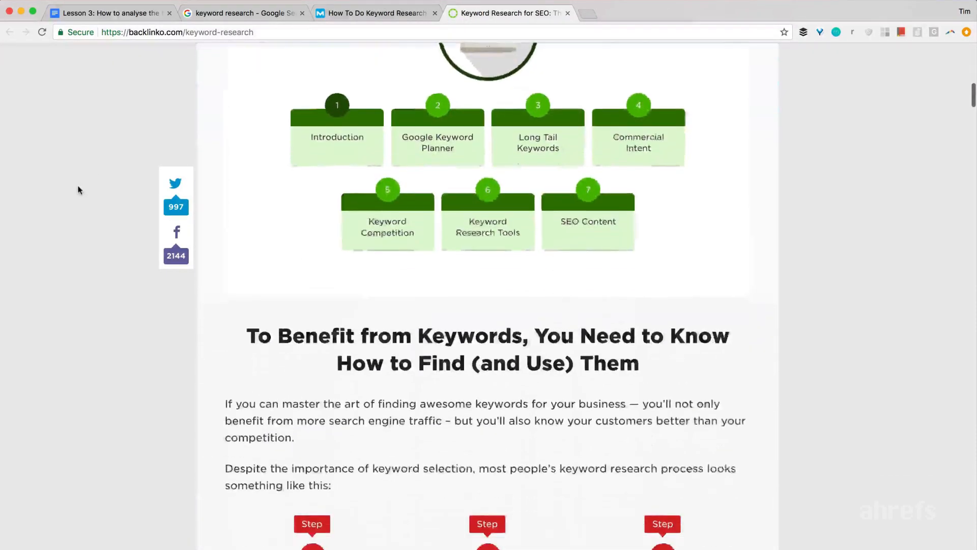
scroll(down, 3)
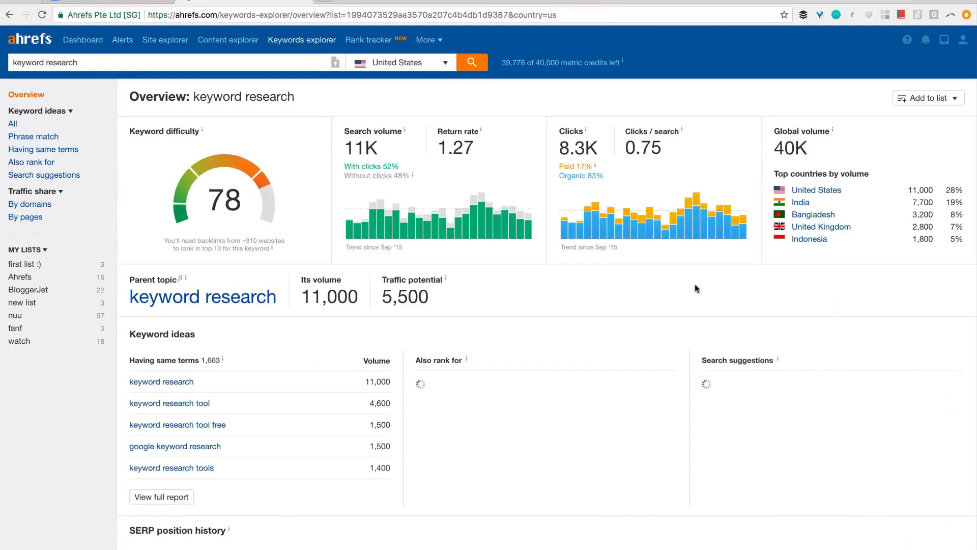
Scroll the 'keyword research' overview showing difficulty 78 and 11K search volume.
scroll(down, 3)
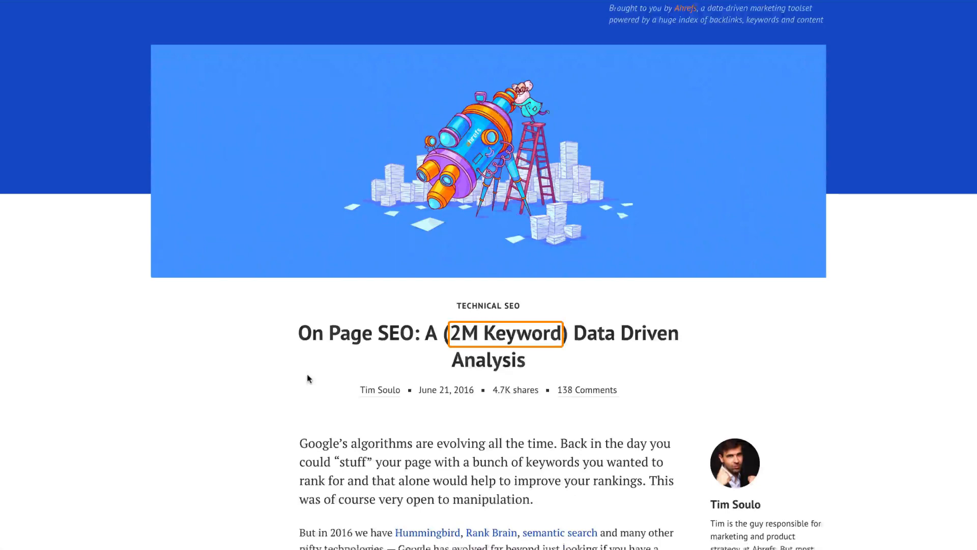
Scroll the On Page SEO 2M-keyword study down to the Backlink Factors vs On Page Factors chart.
scroll(down, 3)
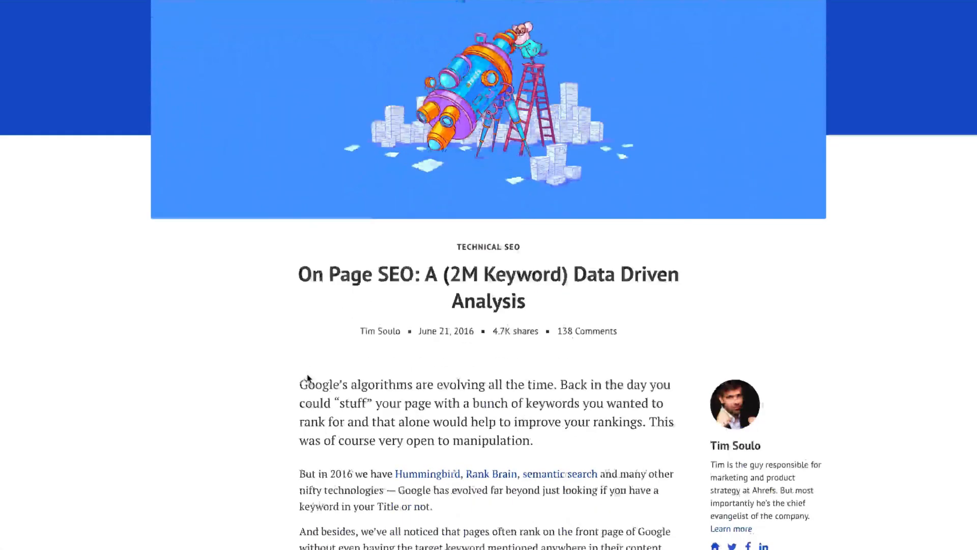
scroll(down, 3)
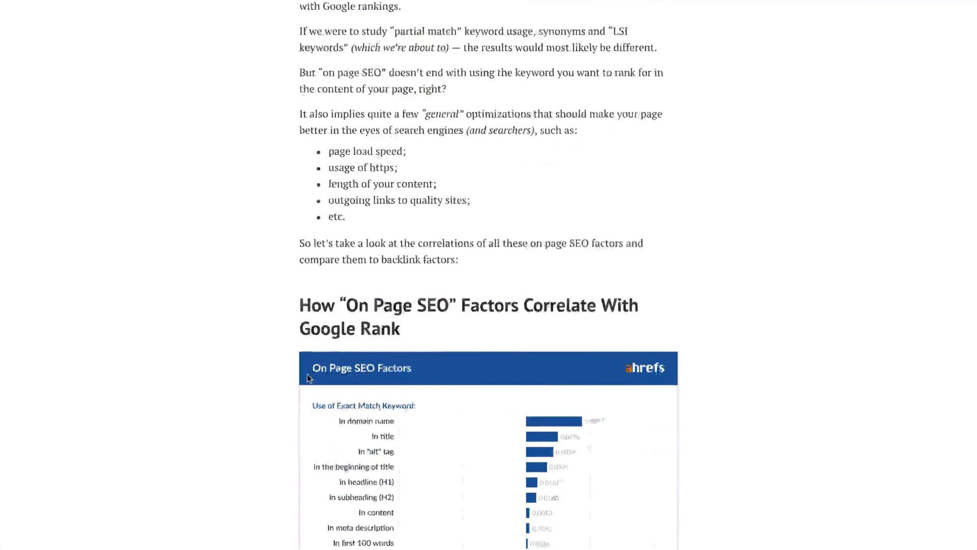
scroll(down, 3)
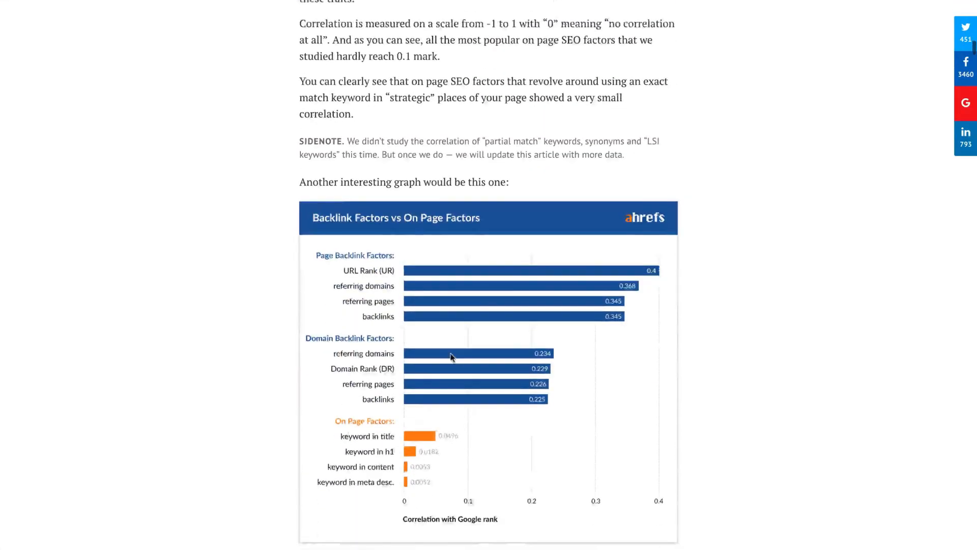
scroll(down, 3)
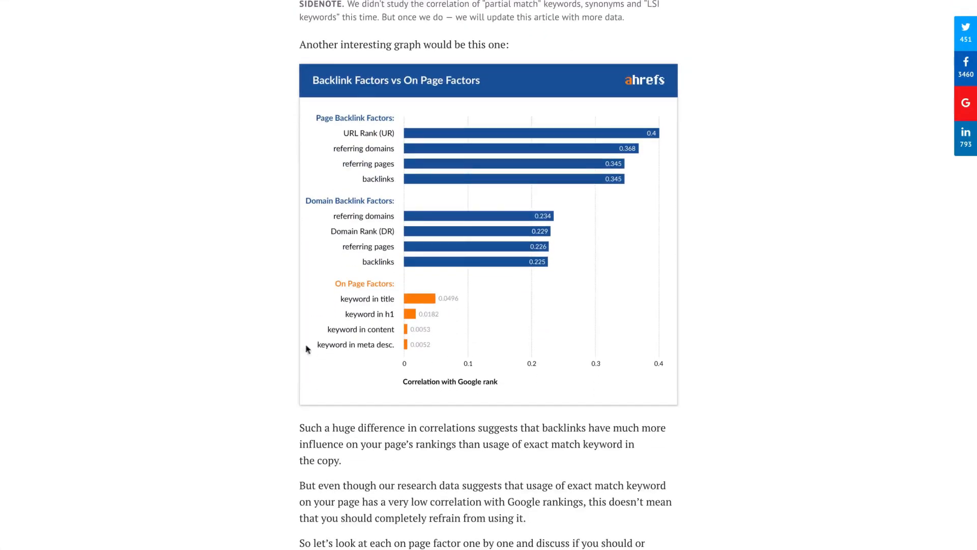
mouse_move(231, 335)
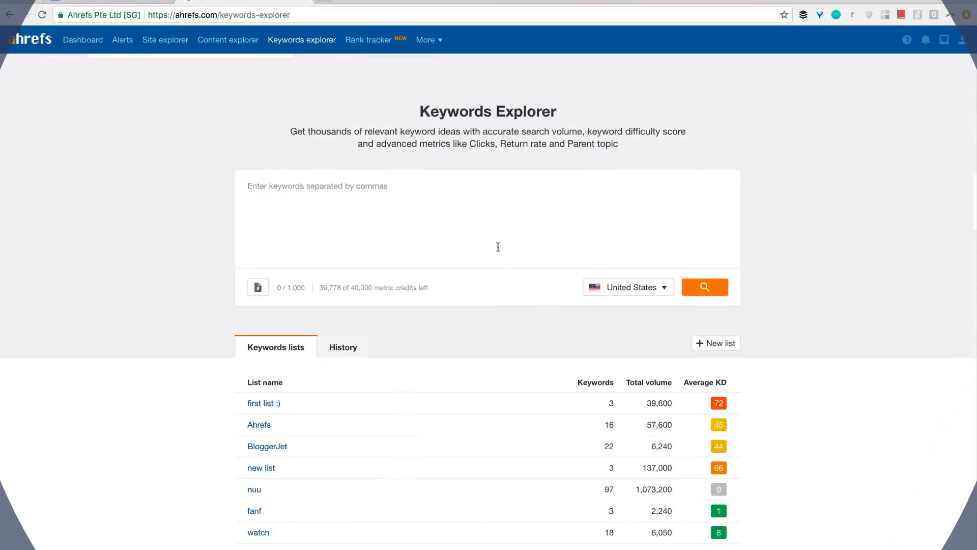
Search Keywords Explorer for 'chocolate lab' to get its keyword metrics.
text(chocolate lab)
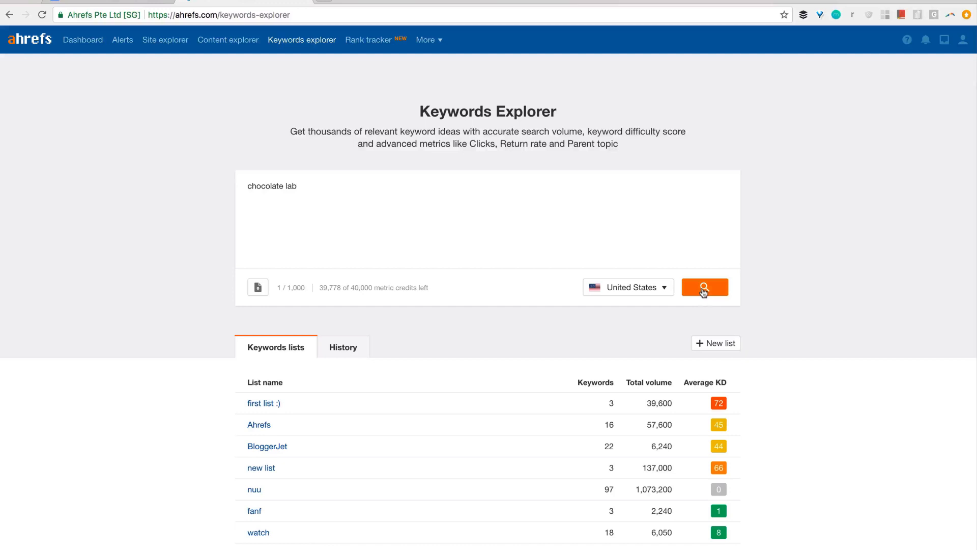
click(703, 288)
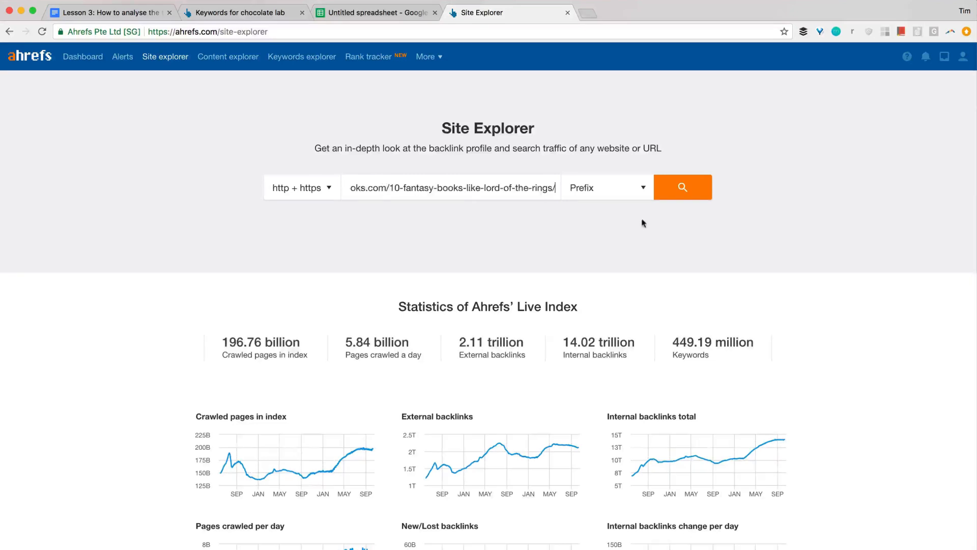
Run Site Explorer on the earlybirdbooks fantasy-books article URL, showing 3 referring domains.
click(682, 187)
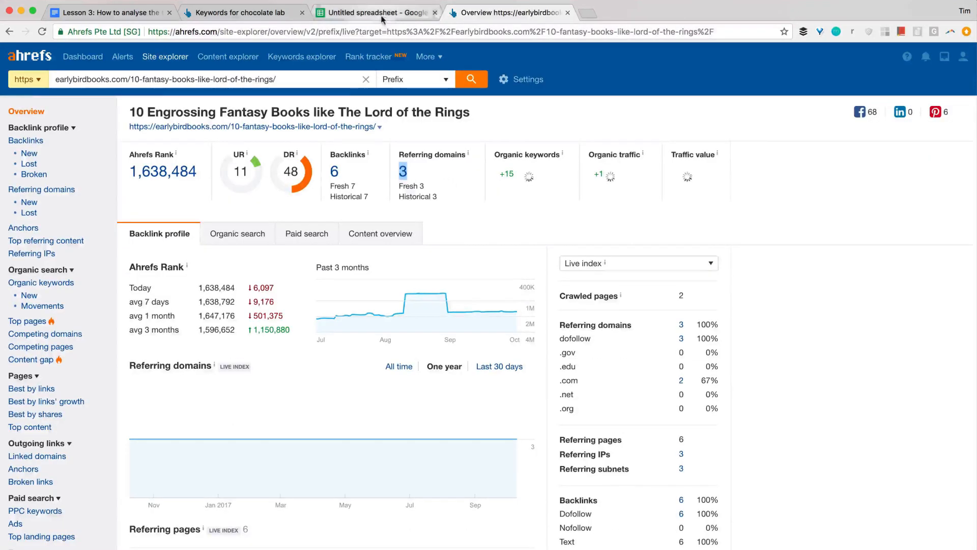
click(376, 13)
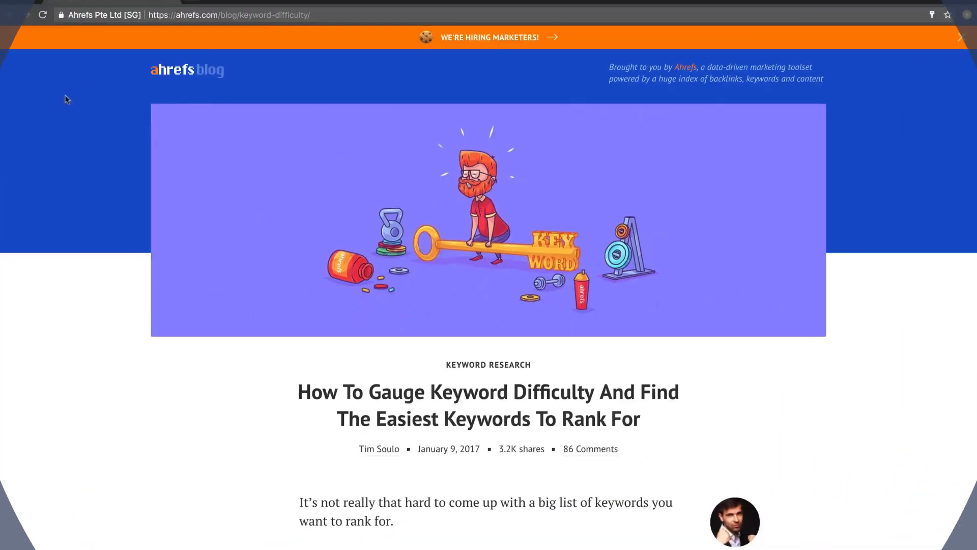
Scroll the keyword difficulty article to its ranking-difficulty section and back to the top.
scroll(down, 3)
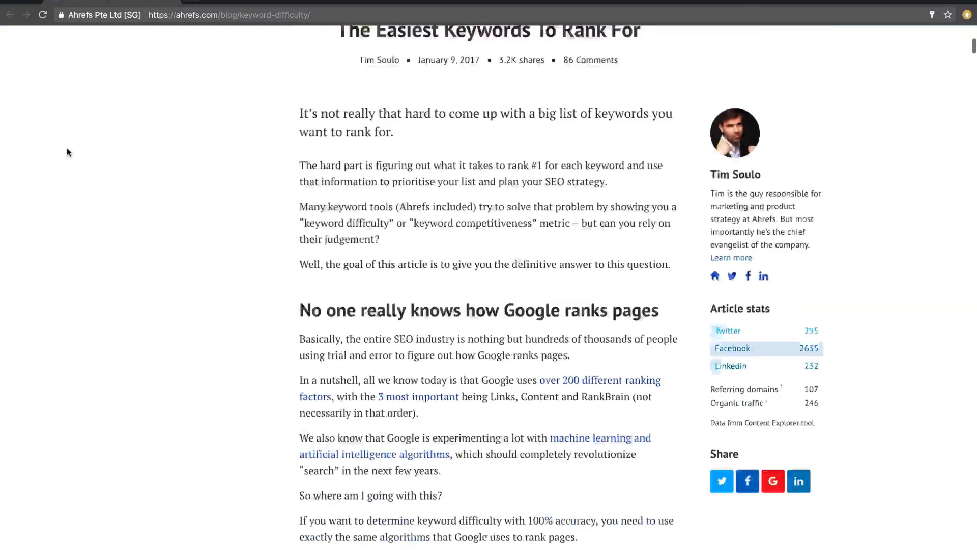
scroll(down, 3)
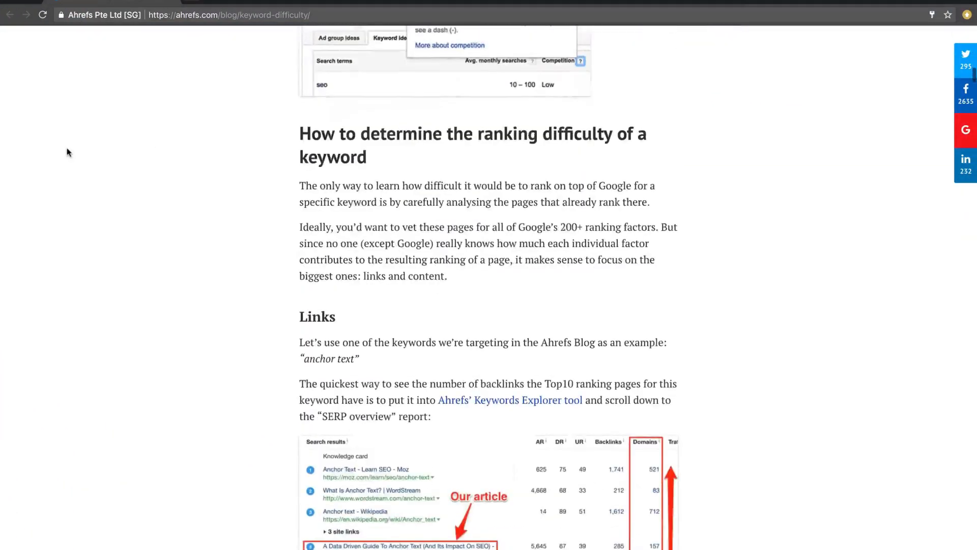
scroll(up, 3)
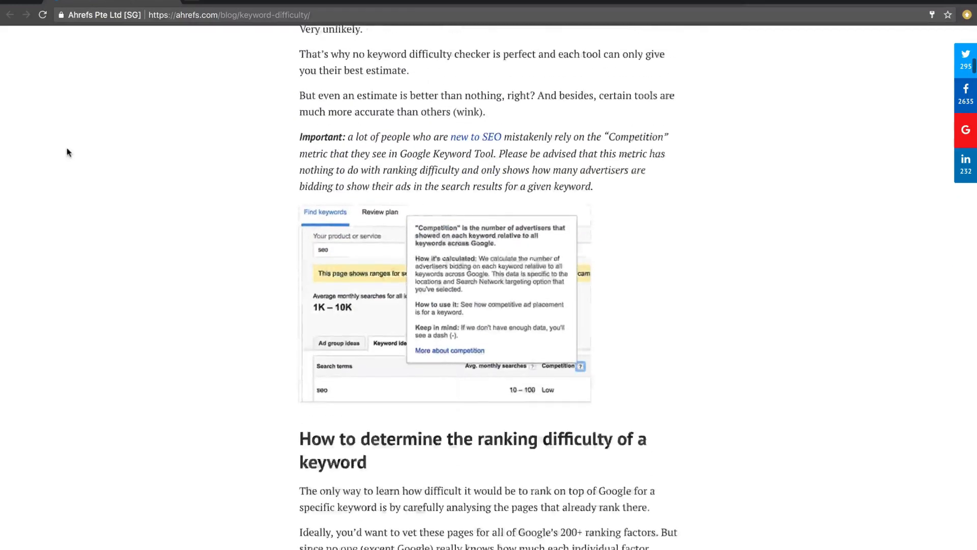
scroll(up, 3)
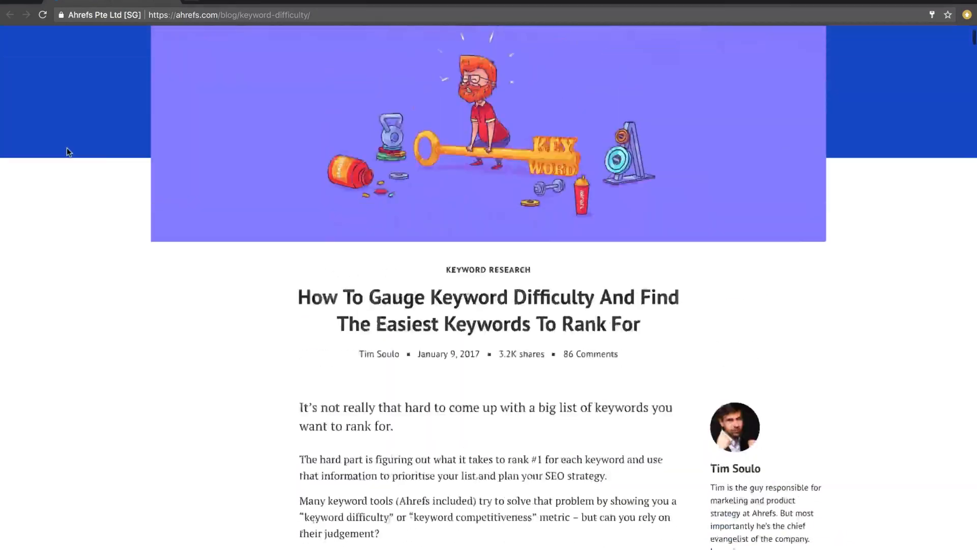